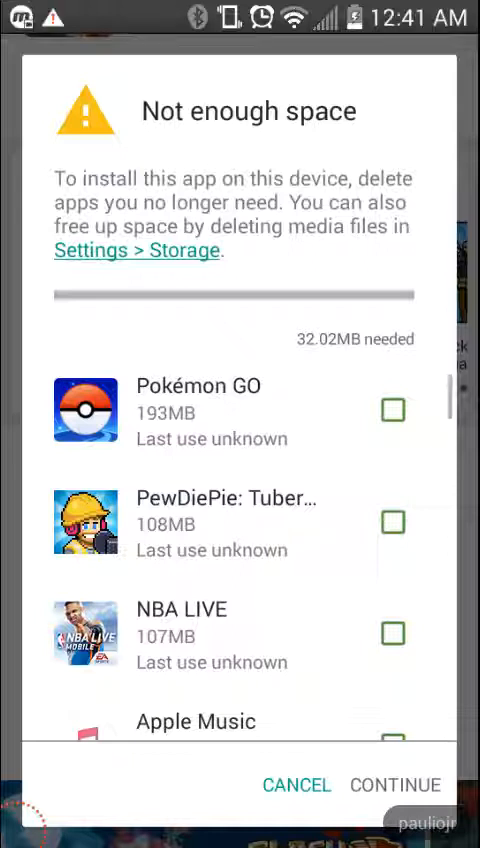
Cancel the Play Store not-enough-space warning and bring up the app drawer from the dock
left_click(296, 784)
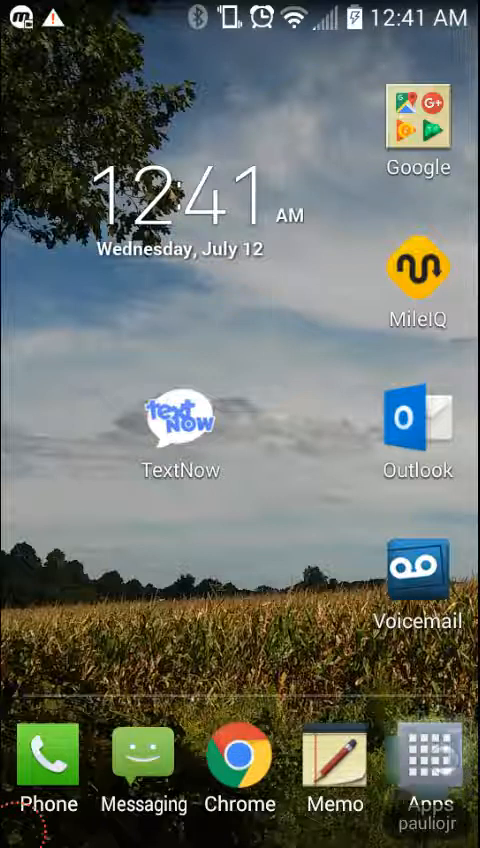
left_click(431, 760)
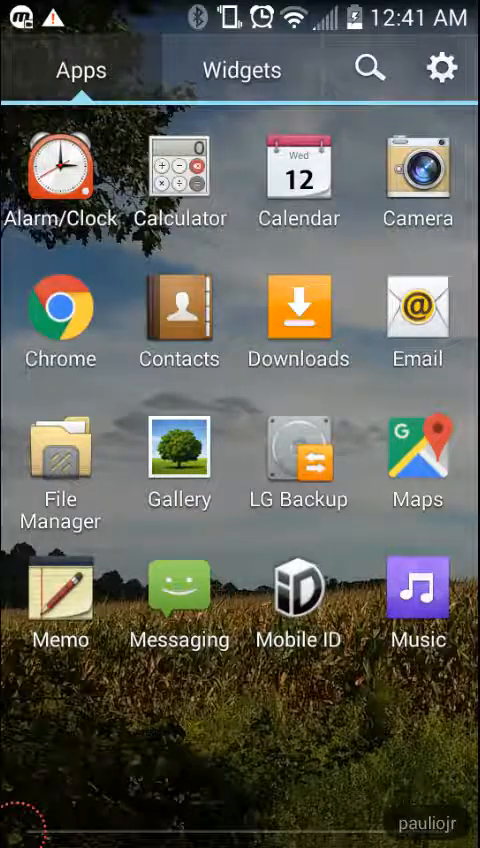
Review Storage in Settings: 1.10GB free internally and 13.67GB free on the SD card
left_click(440, 68)
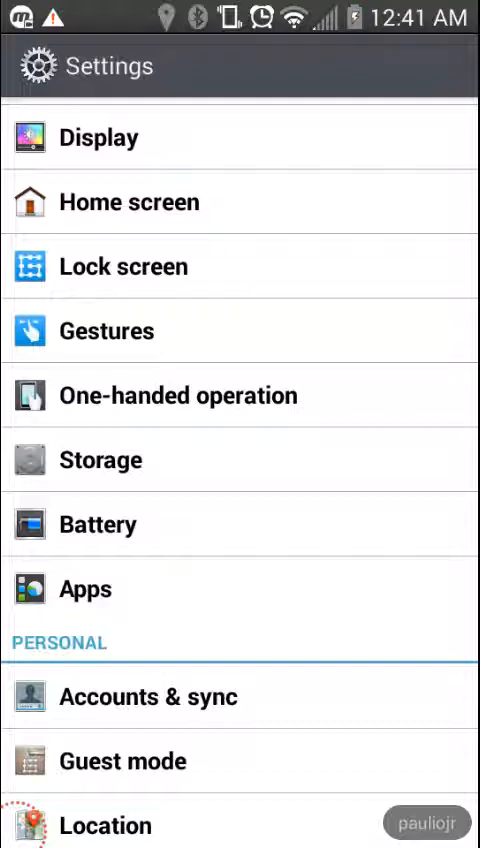
left_click(101, 459)
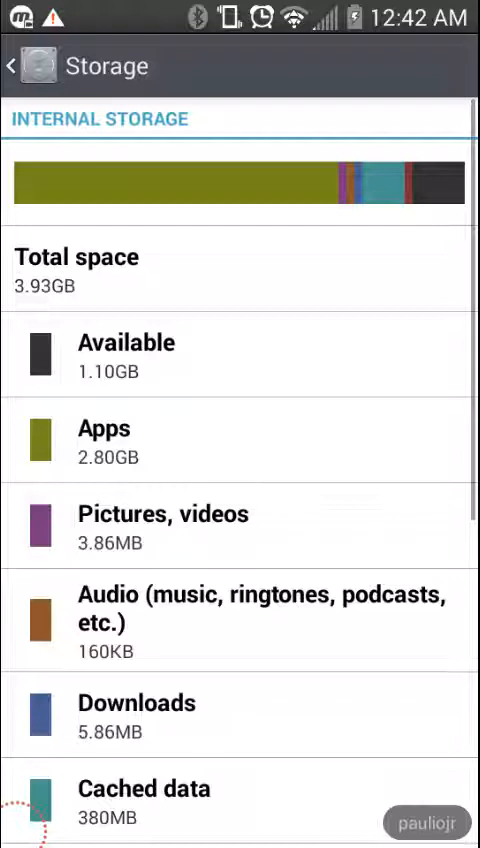
scroll("down", 3)
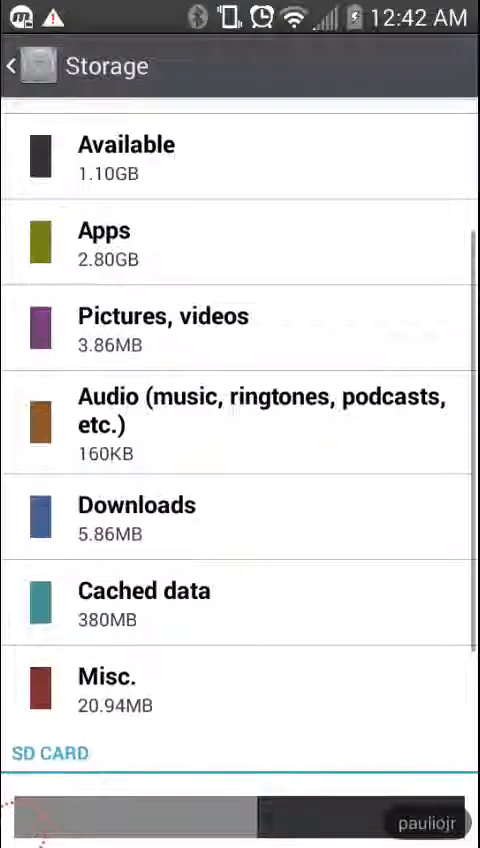
scroll("down", 3)
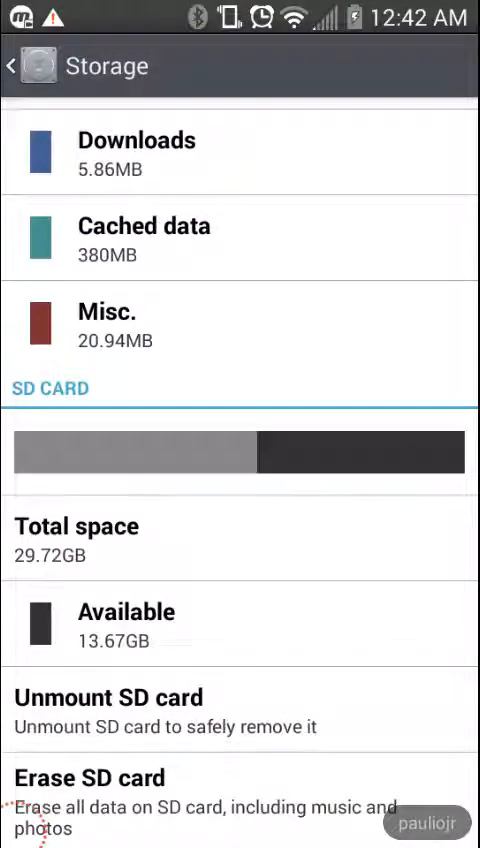
scroll("up", 3)
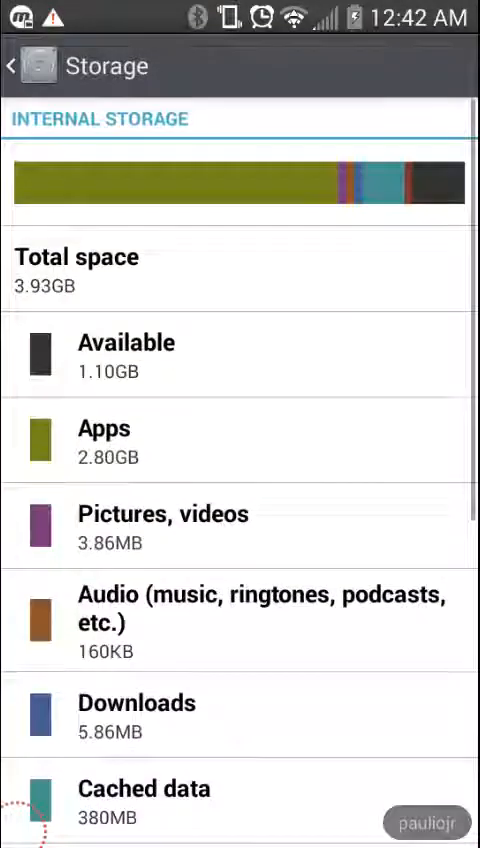
scroll("down", 3)
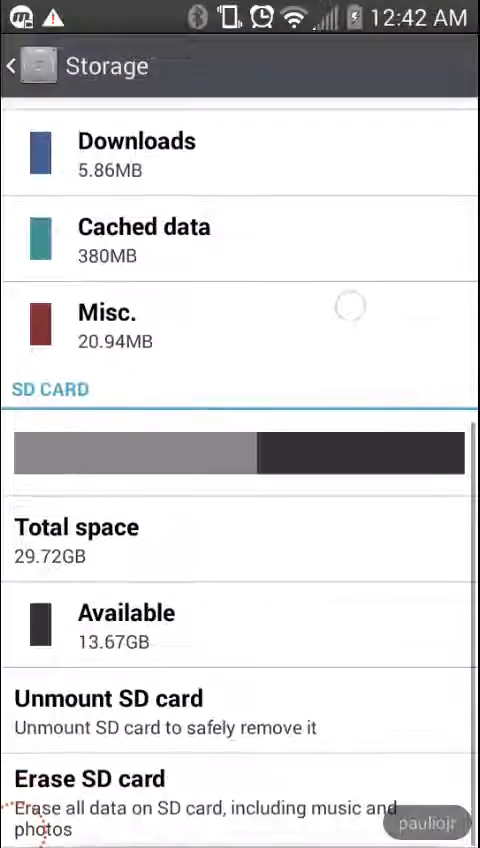
scroll("up", 3)
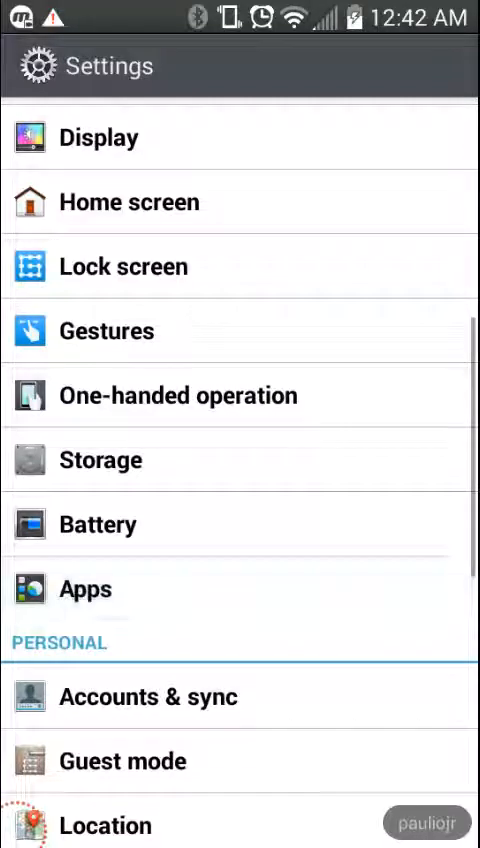
Browse the Downloaded apps list to its end, checking MileIQ and Outlook details, until TextNow is in view
left_click(85, 588)
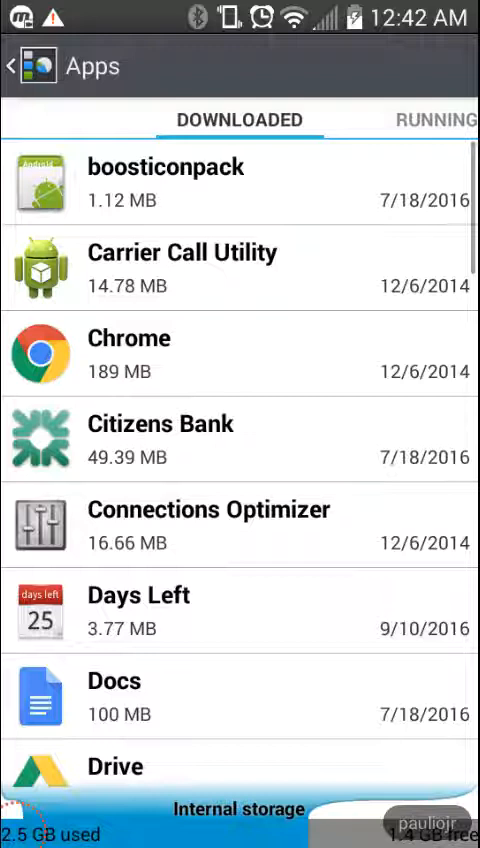
scroll("down", 3)
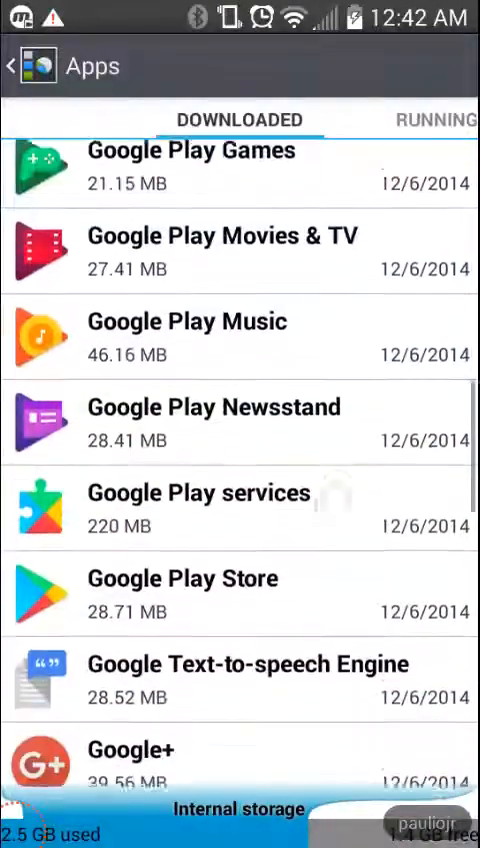
scroll("down", 3)
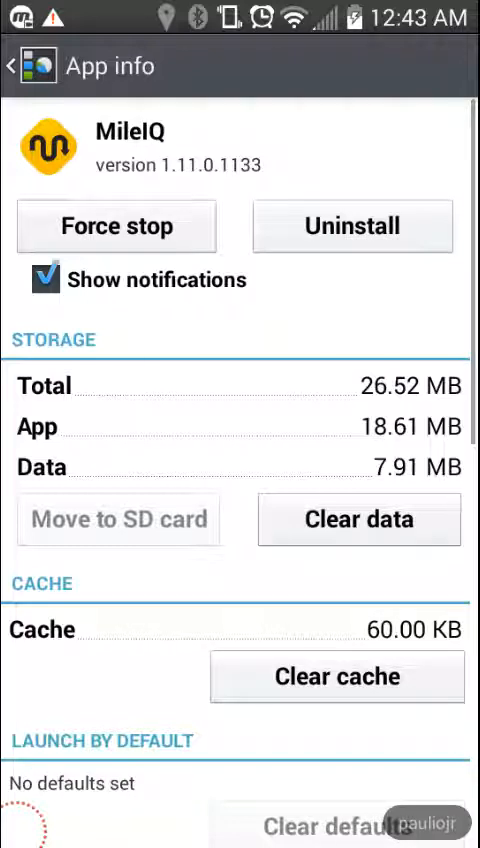
left_click(10, 65)
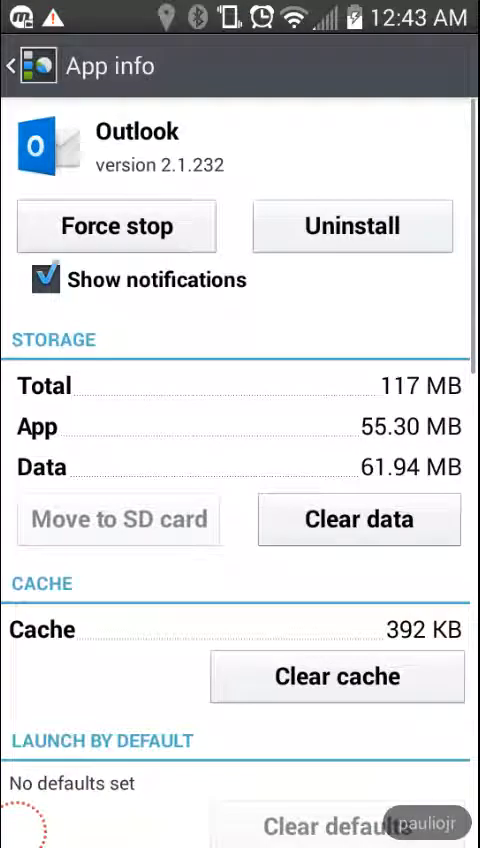
left_click(16, 65)
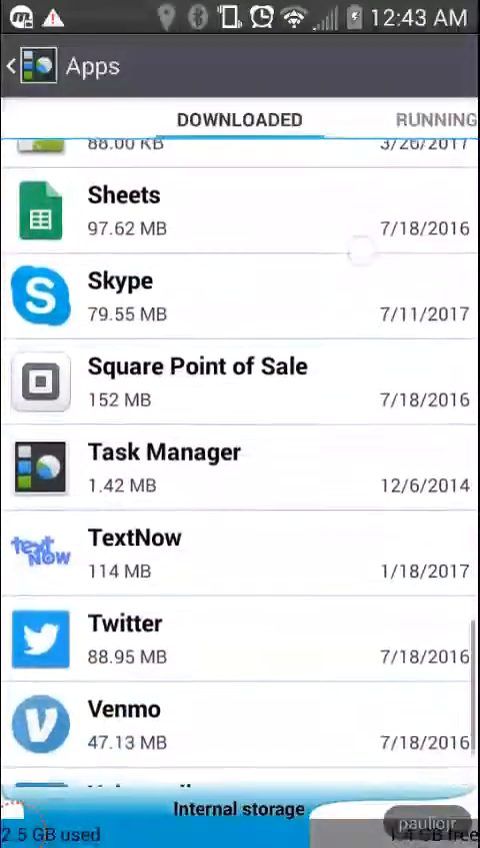
scroll("up", 3)
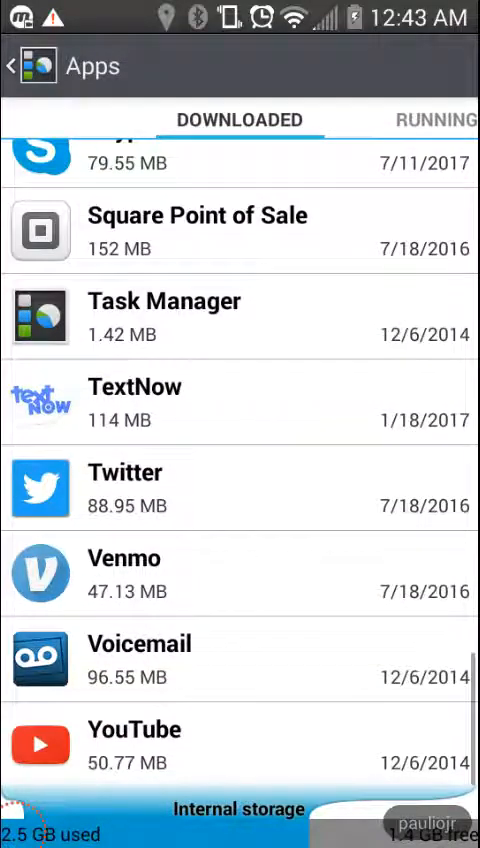
Move TextNow to the SD card from its app details, leaving it at 141 MB in the list
left_click(240, 402)
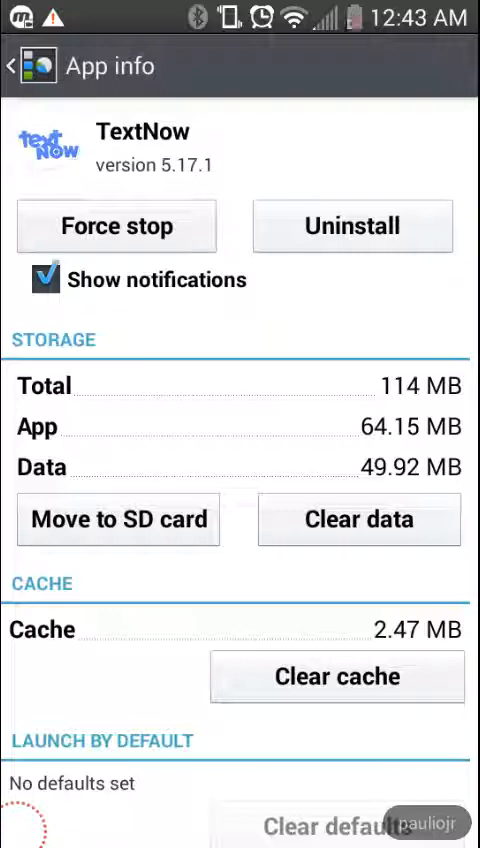
left_click(118, 519)
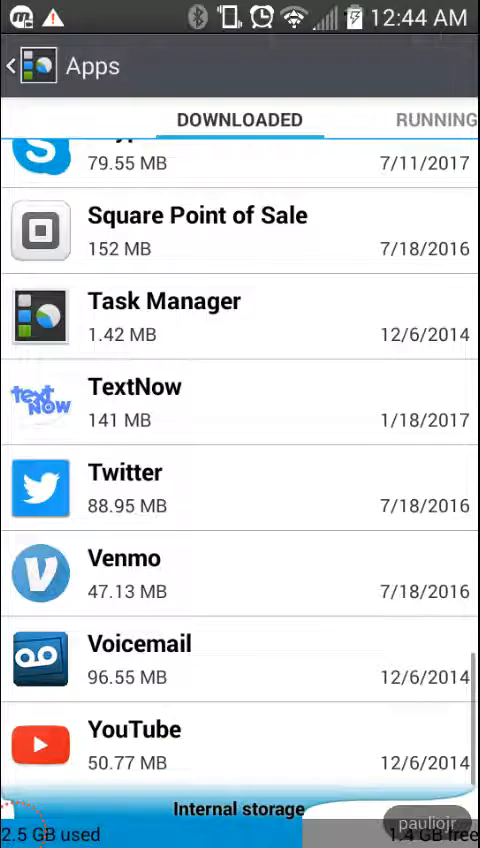
Launch TextNow from its home-screen icon so its splash screen appears
left_click(10, 65)
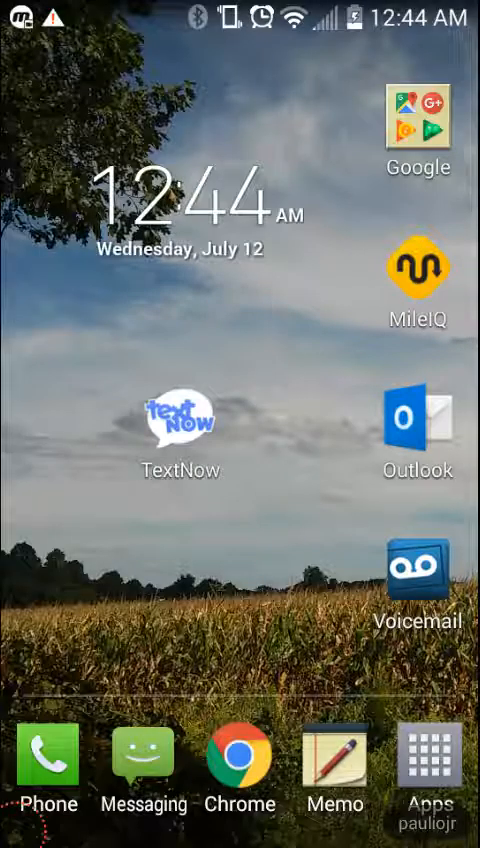
left_click(181, 418)
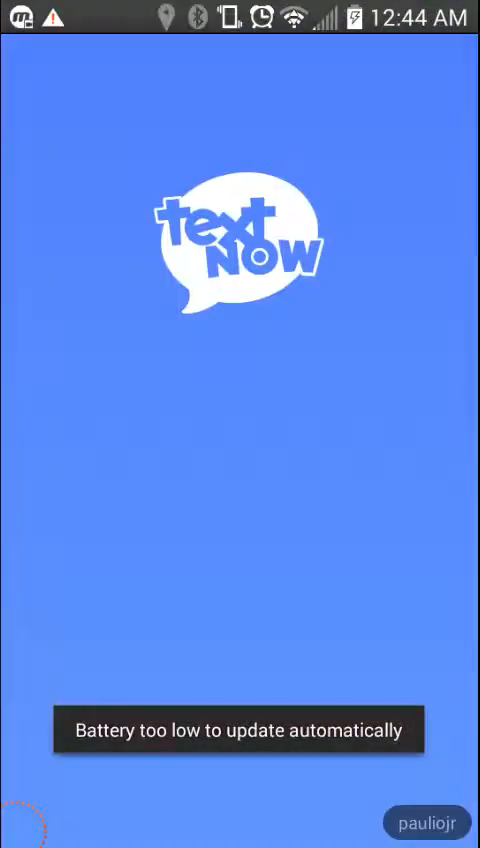